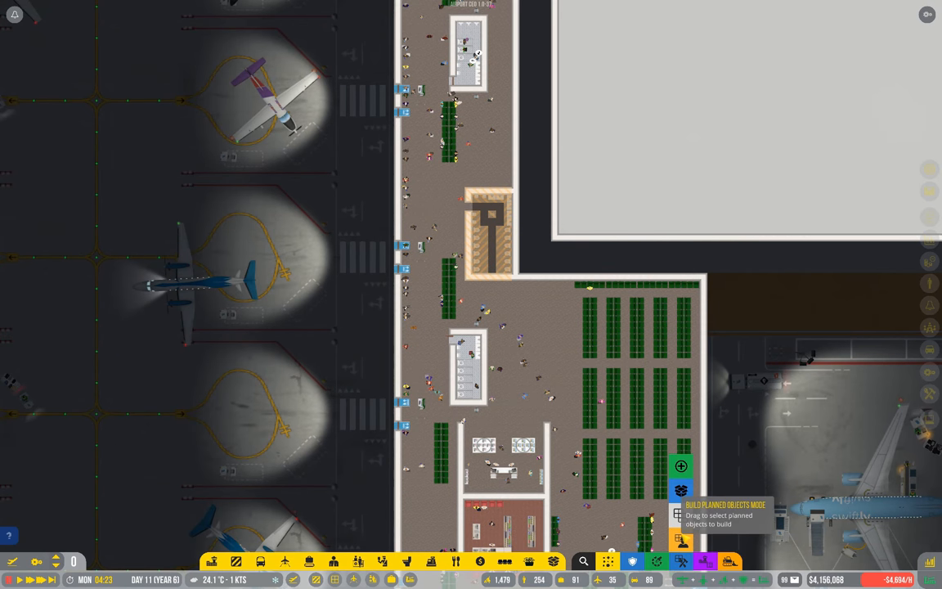
Turn on Planned Objects Mode and select the bathroom block beside the concourse
{"action": "left_click", "coordinate": [488, 237]}
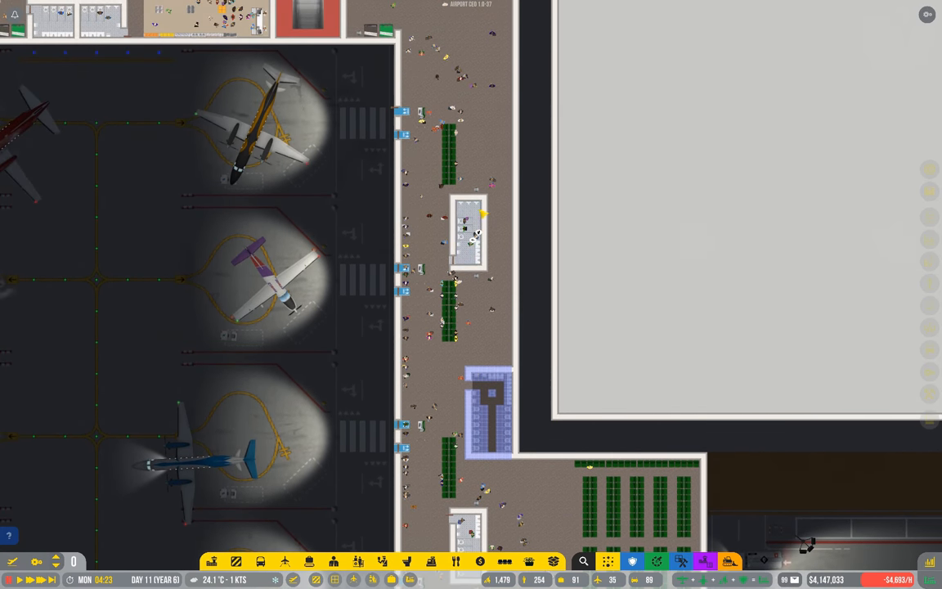
{"action": "scroll", "scroll_direction": "down", "scroll_amount": 3}
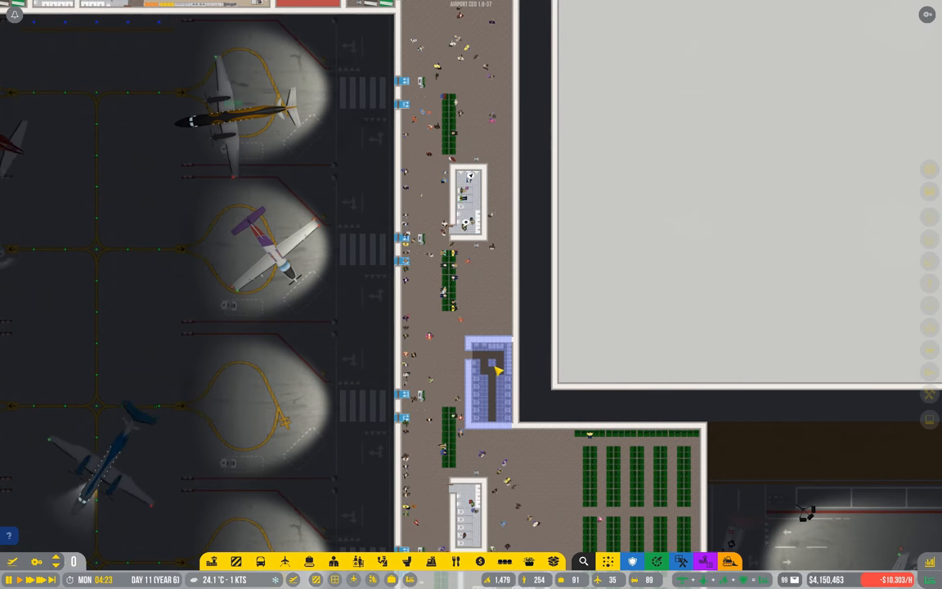
{"action": "left_click", "coordinate": [491, 376]}
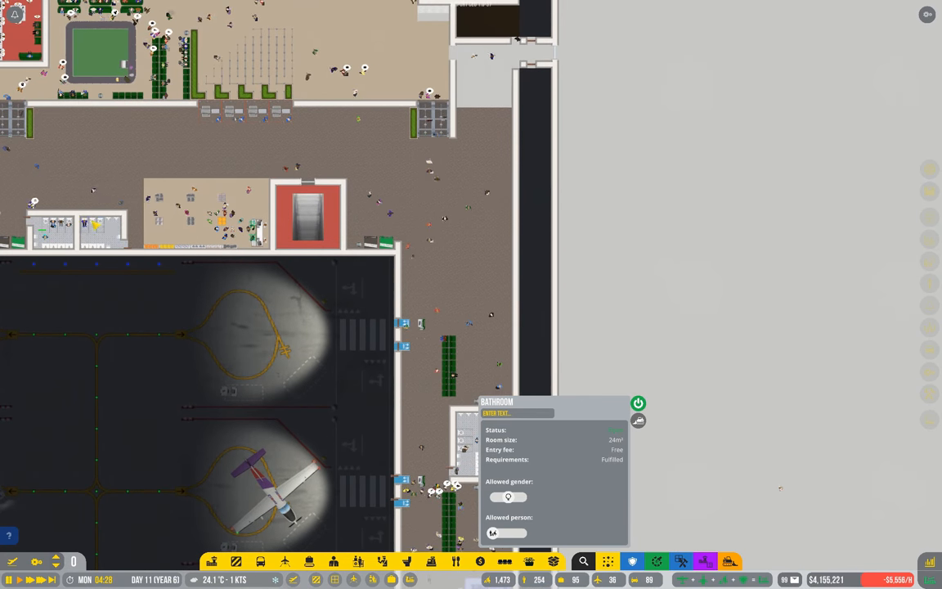
Zoom toward the concourse bathroom to review its room details
{"action": "scroll", "scroll_direction": "down", "scroll_amount": 3}
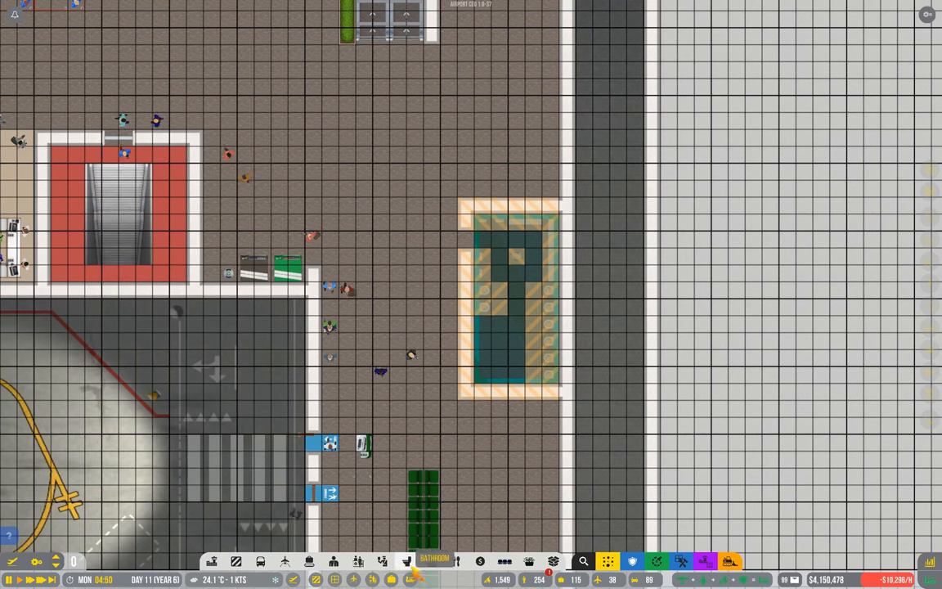
Place the planned bathroom layout with teal floor beside the concourse
{"action": "left_click", "coordinate": [435, 562]}
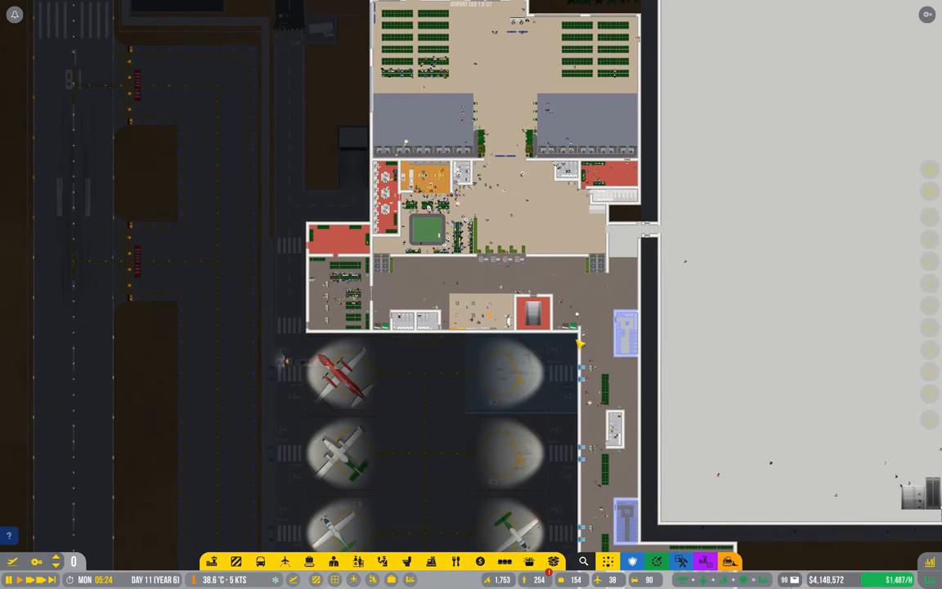
Zoom out to review the blue planned areas along the gate concourse
{"action": "scroll", "scroll_direction": "down", "scroll_amount": 3}
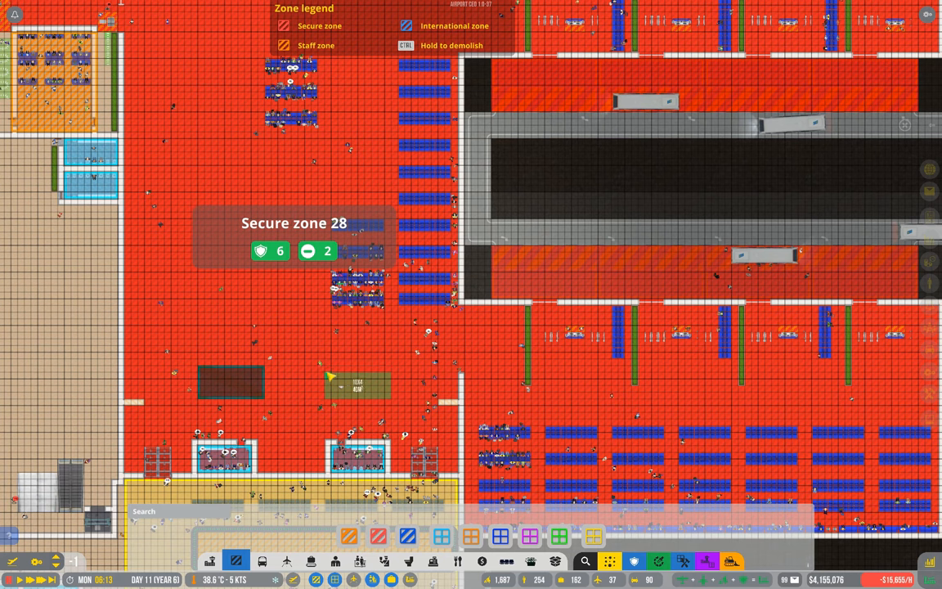
{"action": "mouse_move", "coordinate": [335, 385]}
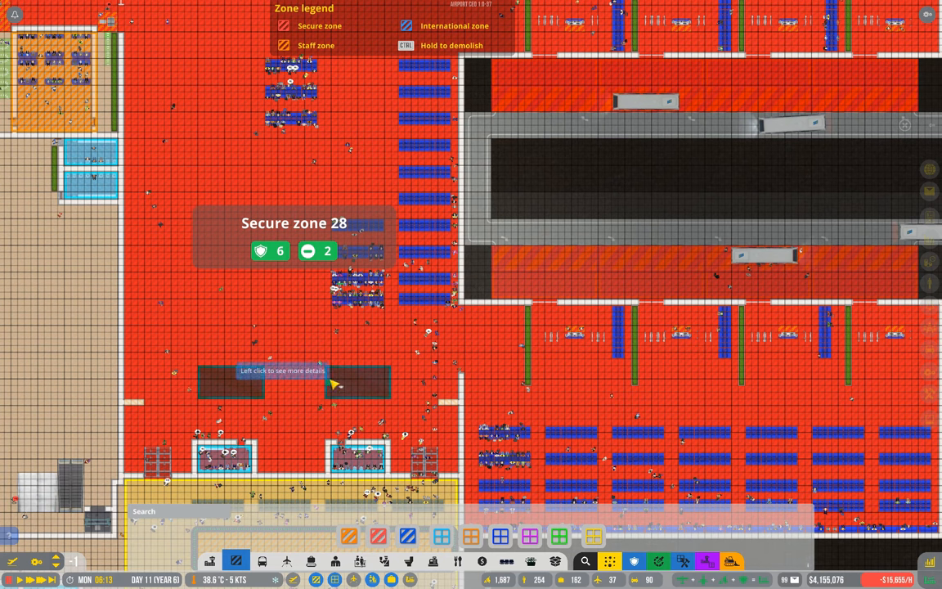
{"action": "mouse_move", "coordinate": [360, 413]}
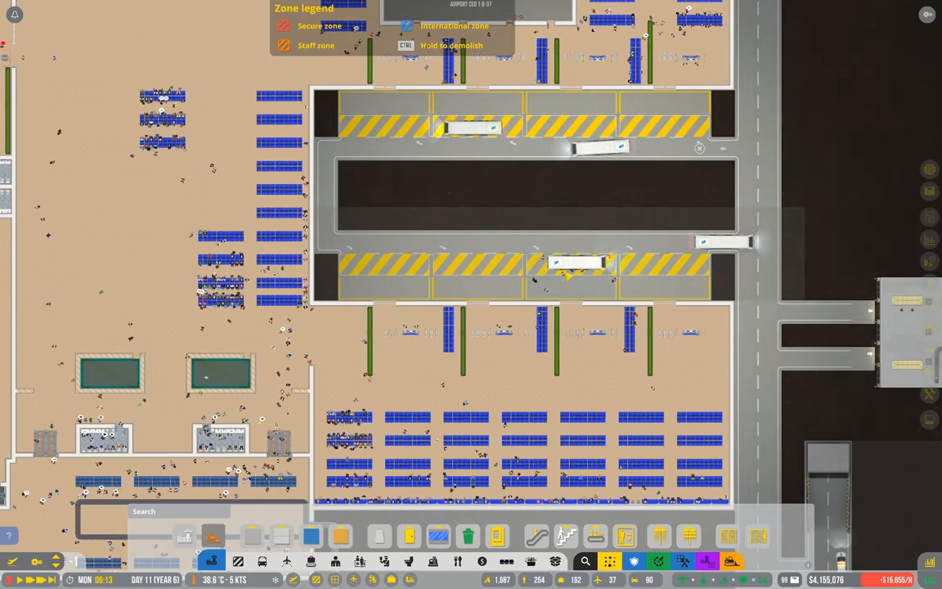
{"action": "left_click", "coordinate": [580, 261]}
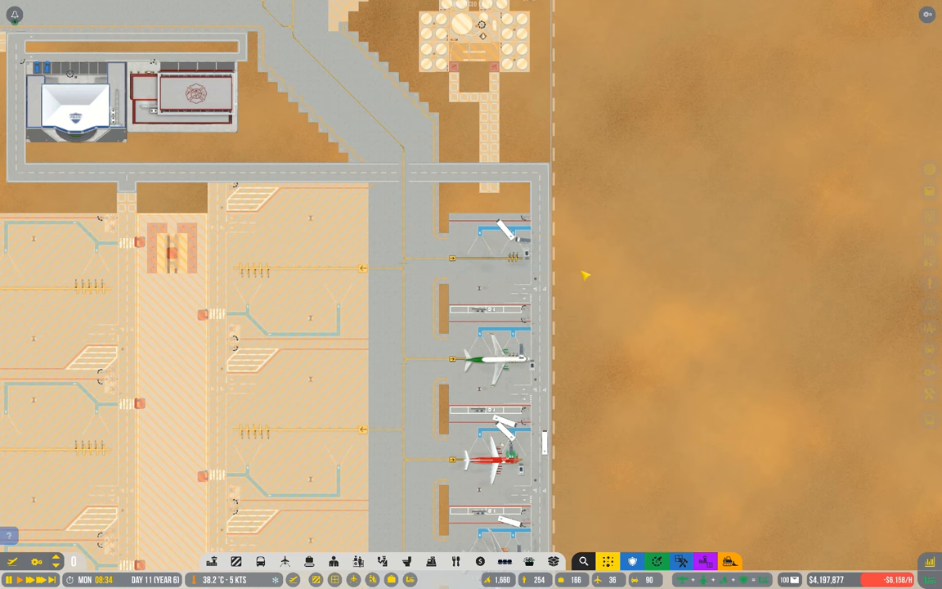
Unschedule flights in the Flight Planner down to about 86 of 200, then close it
{"action": "left_click", "coordinate": [284, 562]}
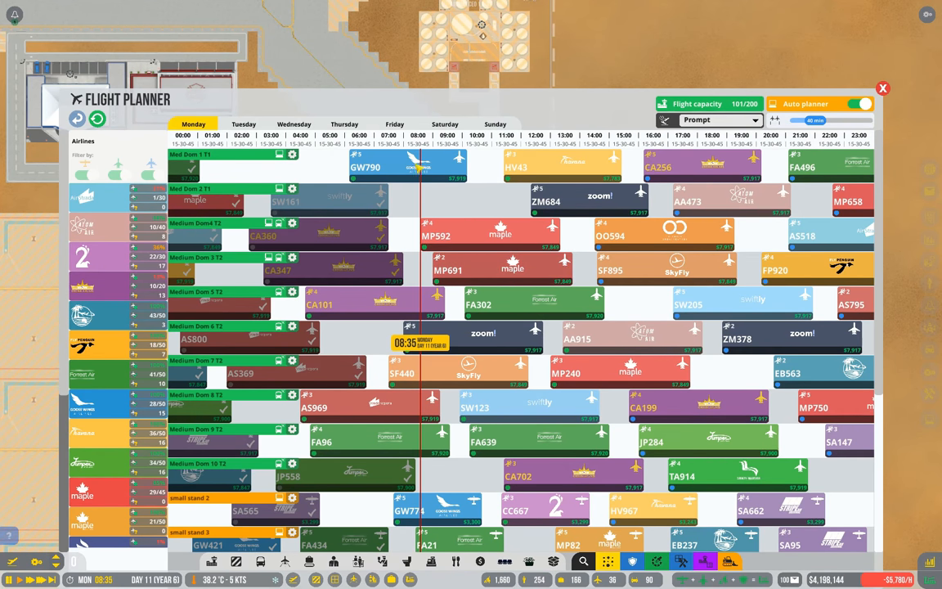
{"action": "left_click", "coordinate": [294, 125]}
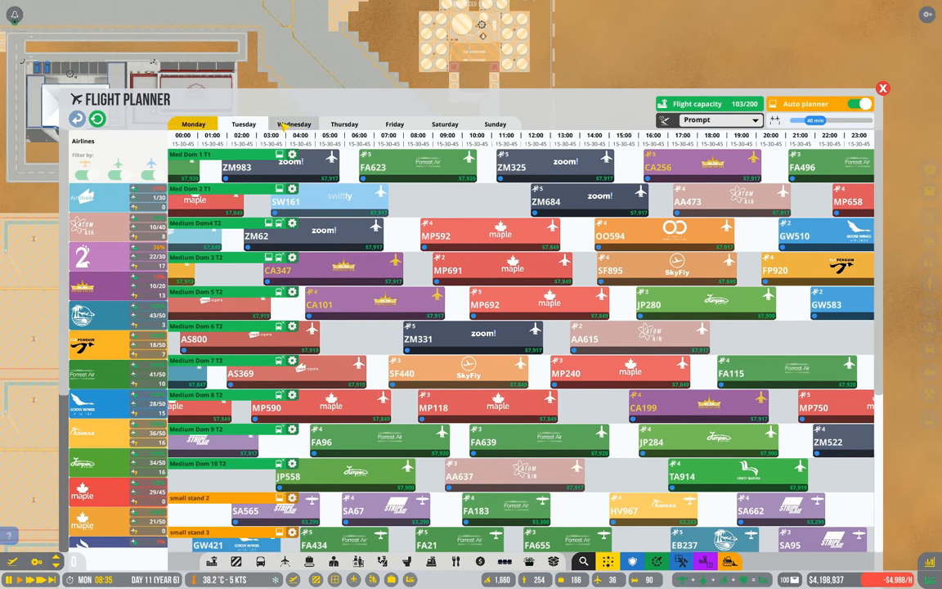
{"action": "left_click", "coordinate": [344, 124]}
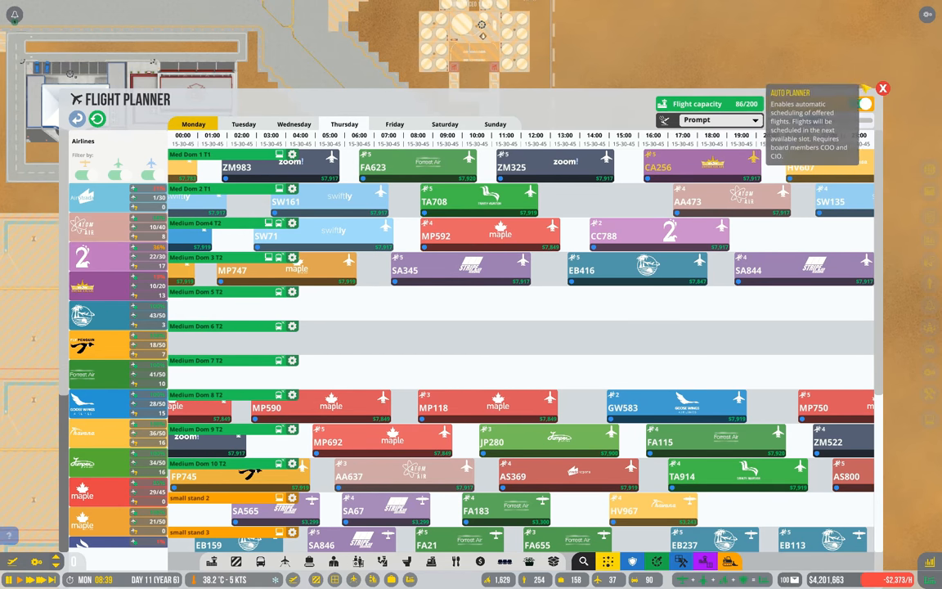
{"action": "left_click", "coordinate": [883, 88]}
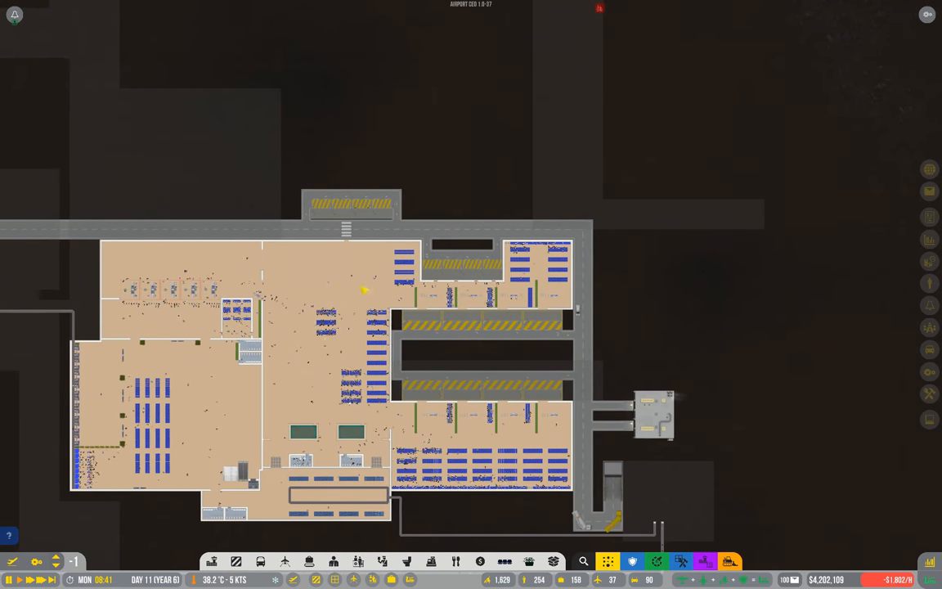
{"action": "left_click", "coordinate": [494, 270]}
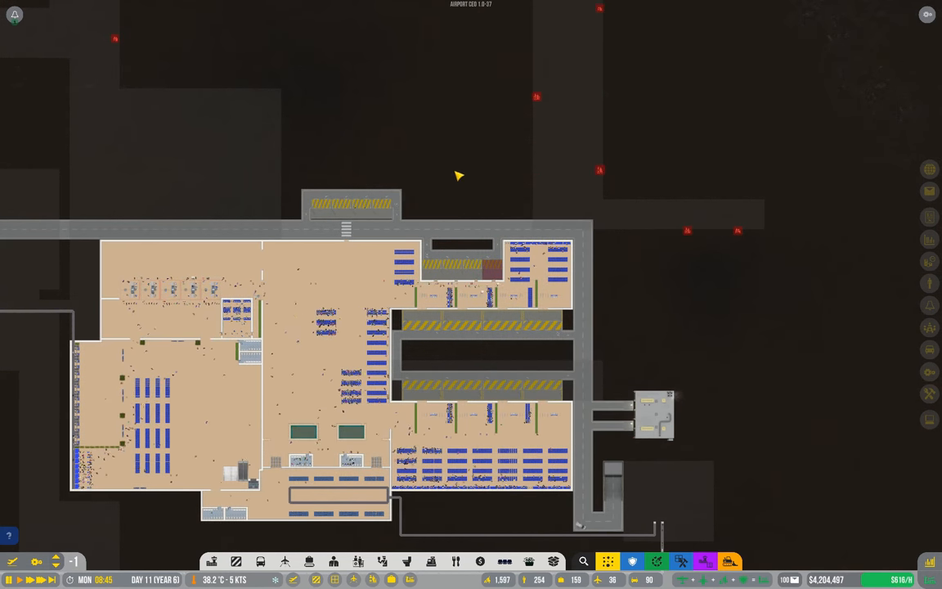
{"action": "mouse_move", "coordinate": [432, 157]}
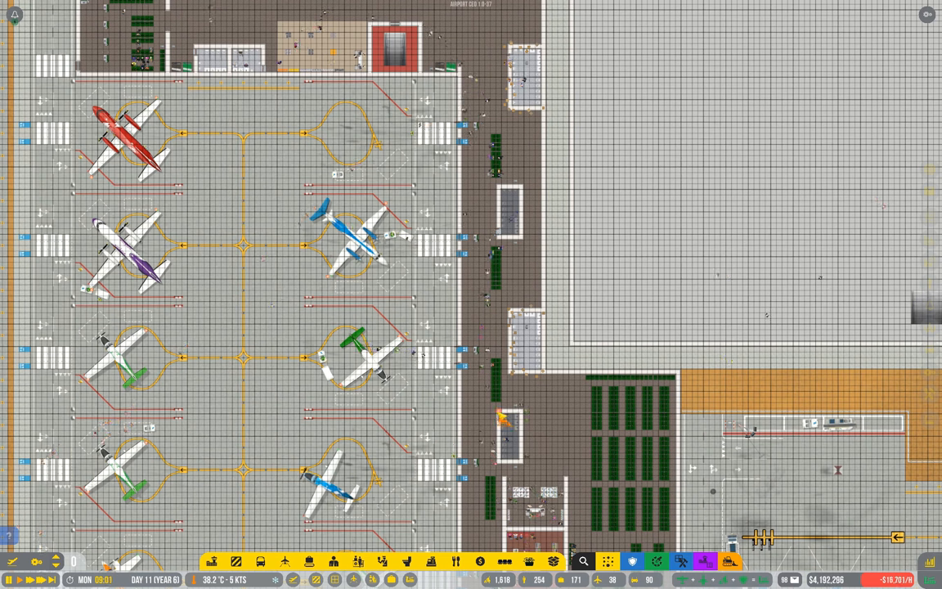
{"action": "left_click", "coordinate": [507, 441]}
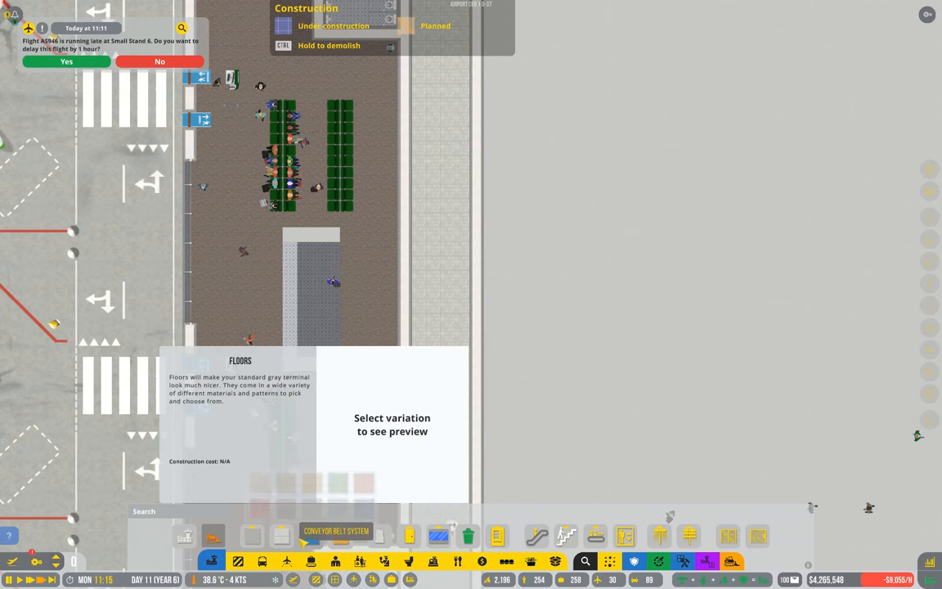
Choose a wooden floor variation from the Floors construction category
{"action": "left_click", "coordinate": [285, 481]}
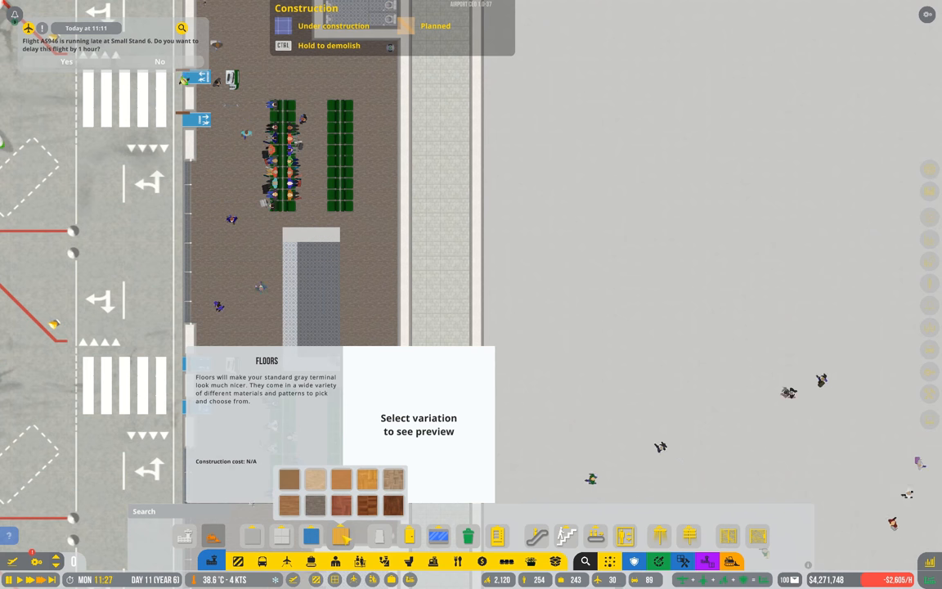
{"action": "left_click", "coordinate": [314, 504]}
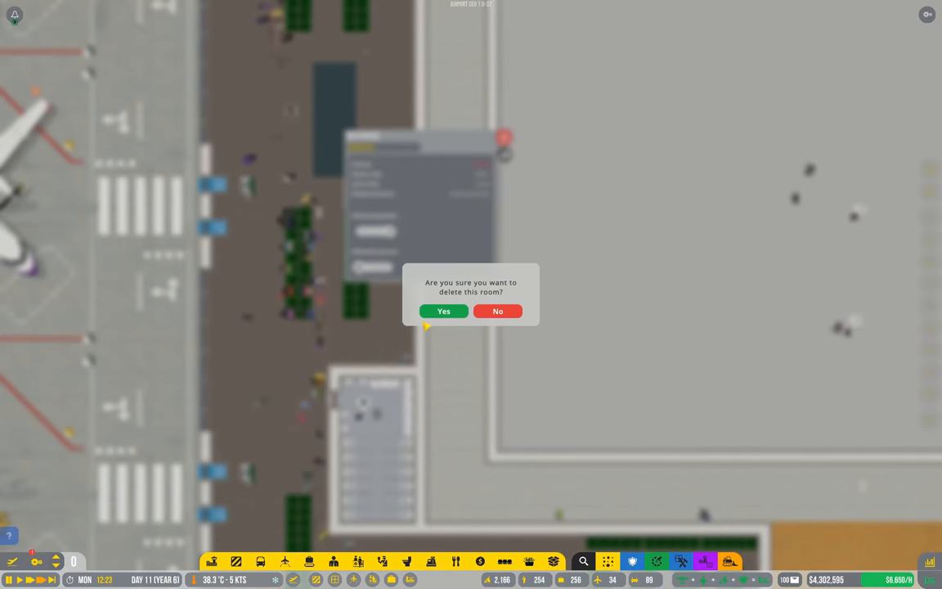
Confirm deleting the room beside the boarding corridor
{"action": "left_click", "coordinate": [443, 310]}
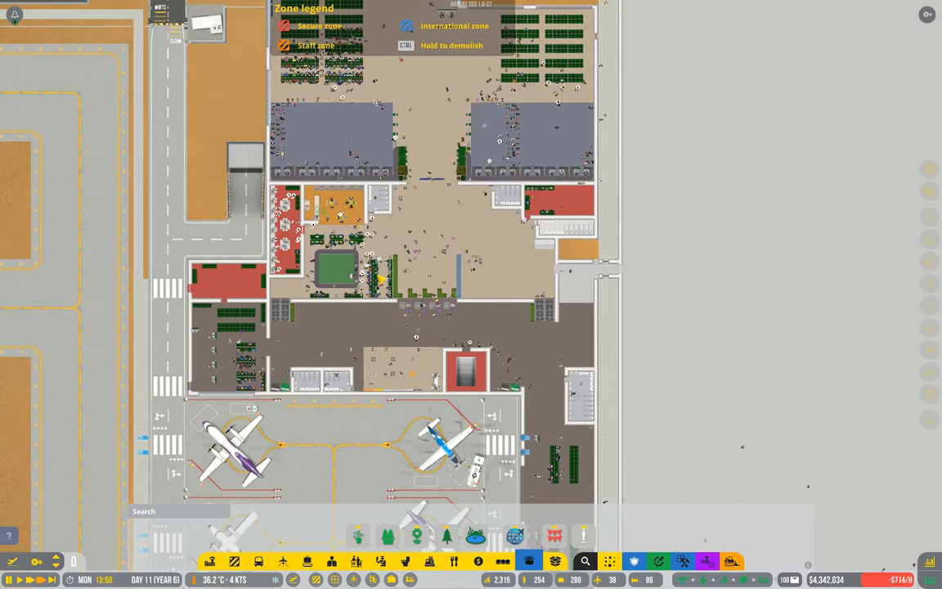
Zoom the zone overlay view across the terminal
{"action": "scroll", "scroll_direction": "down", "scroll_amount": 3}
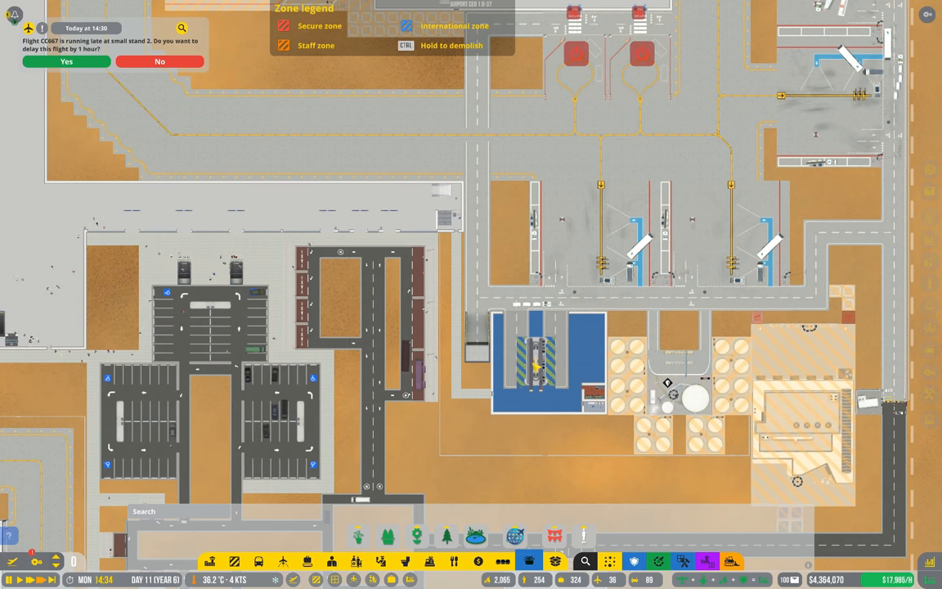
{"action": "mouse_move", "coordinate": [553, 386]}
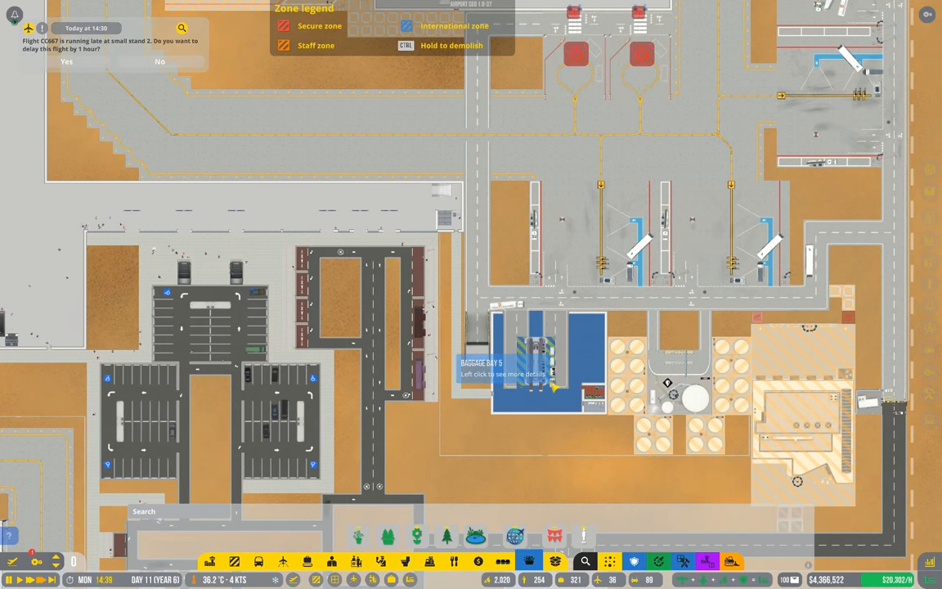
Show Baggage Bay 5's flight list and ramp-agent settings
{"action": "left_click", "coordinate": [537, 352]}
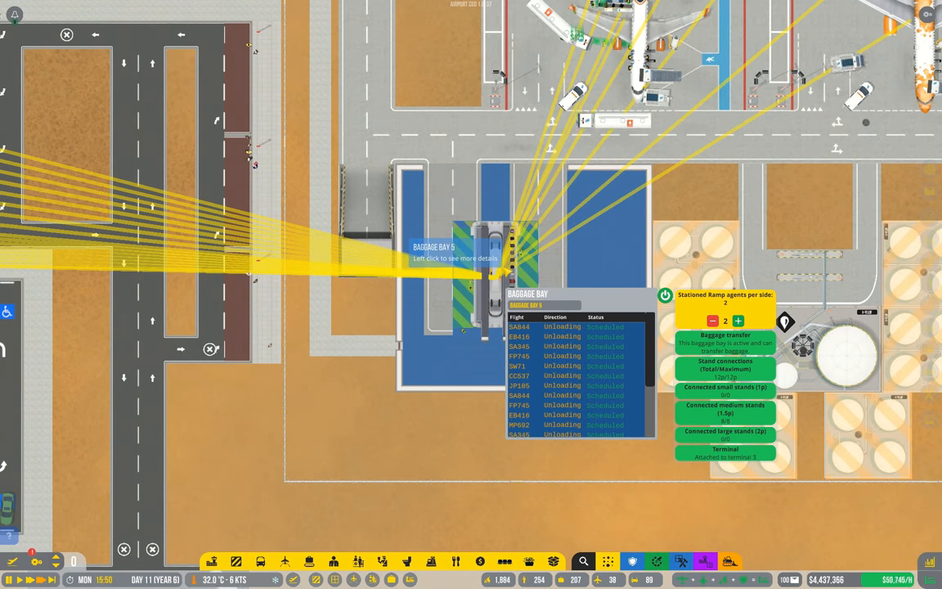
{"action": "left_click", "coordinate": [738, 319]}
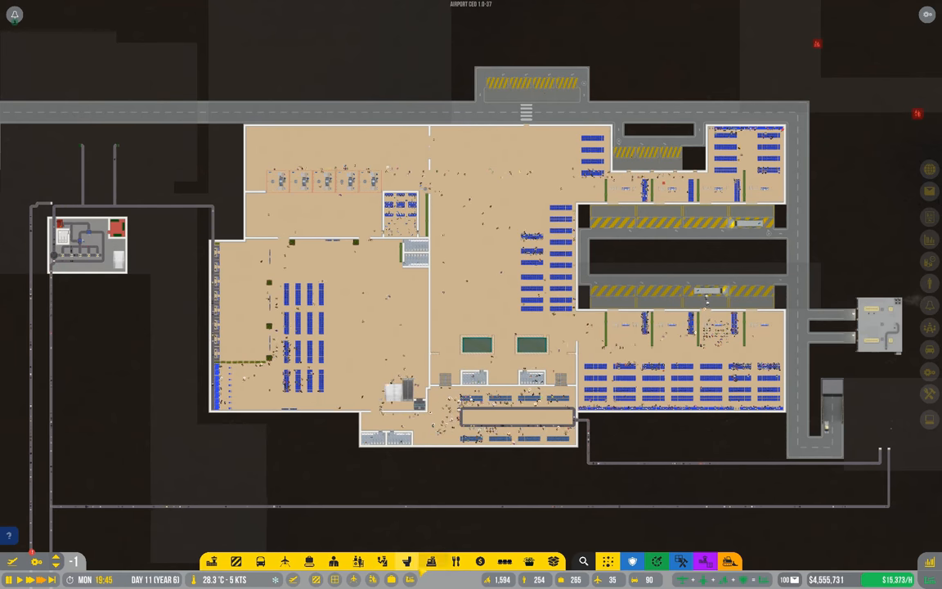
List the franchise brands the room can host, showing The Bean's rent and requirements
{"action": "left_click", "coordinate": [455, 561]}
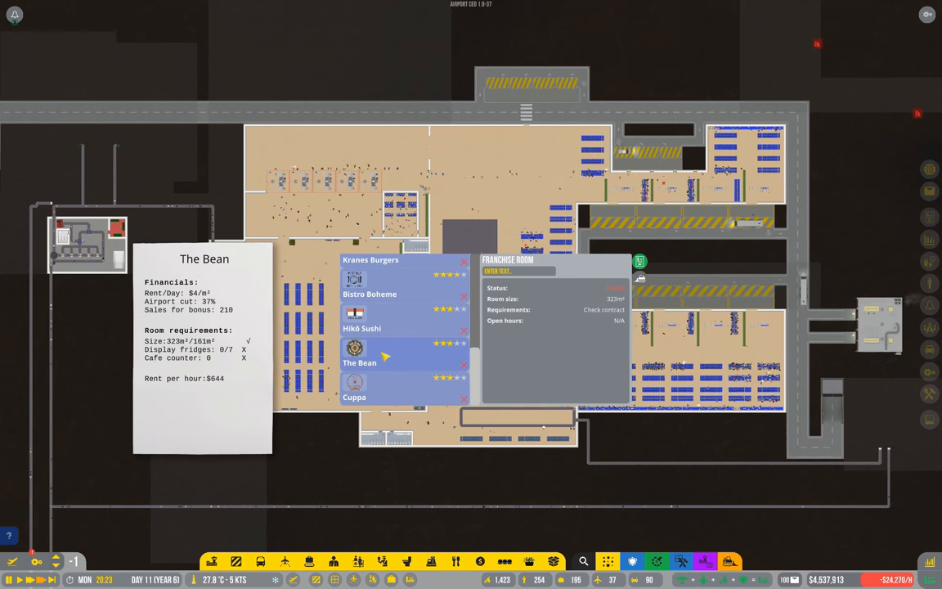
Dismiss the franchise brand list so only the room's details remain
{"action": "left_click", "coordinate": [369, 295]}
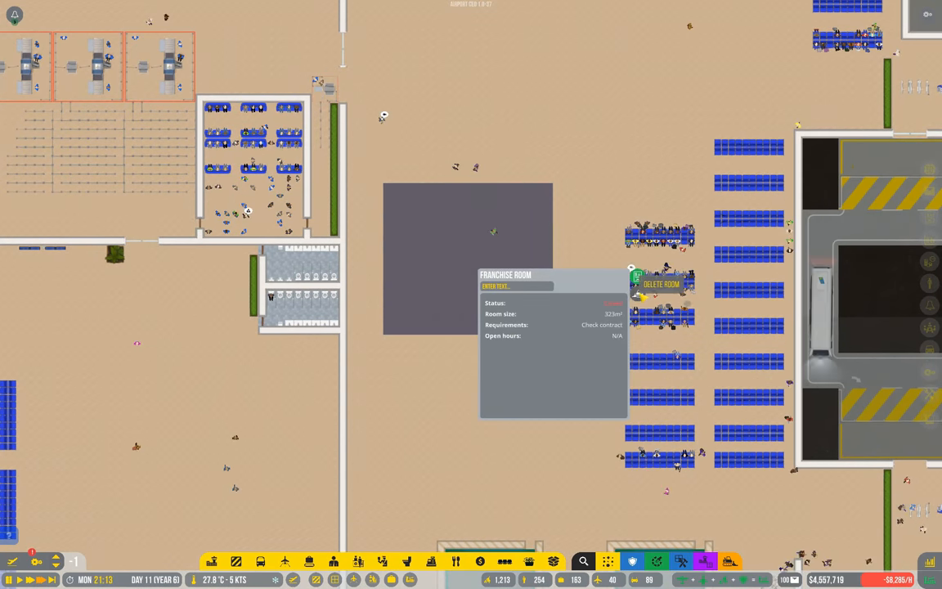
Show the Zones overlay and paint secure zone 28 over the hall around the room
{"action": "left_click", "coordinate": [661, 285]}
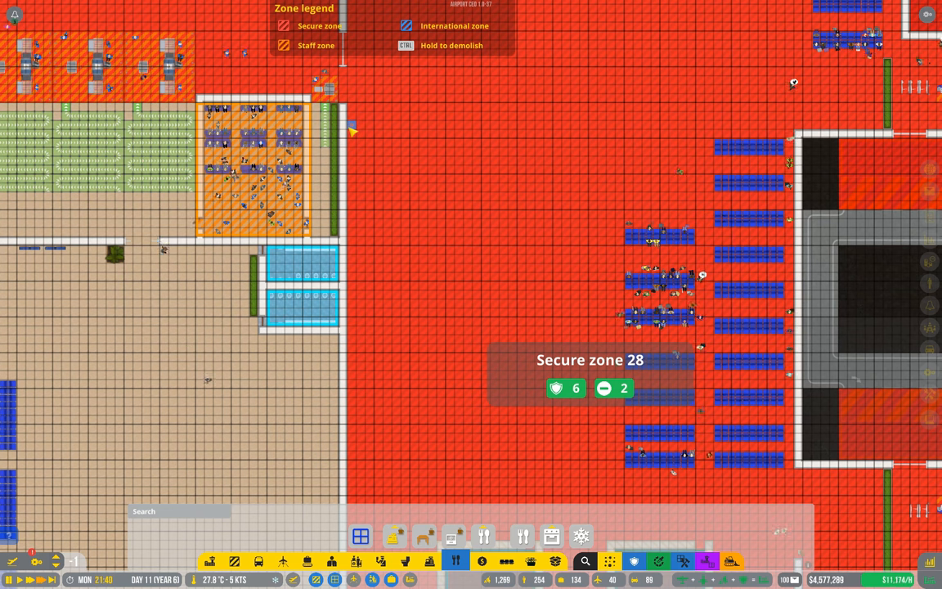
{"action": "left_click_drag", "start_coordinate": [352, 131], "coordinate": [422, 260]}
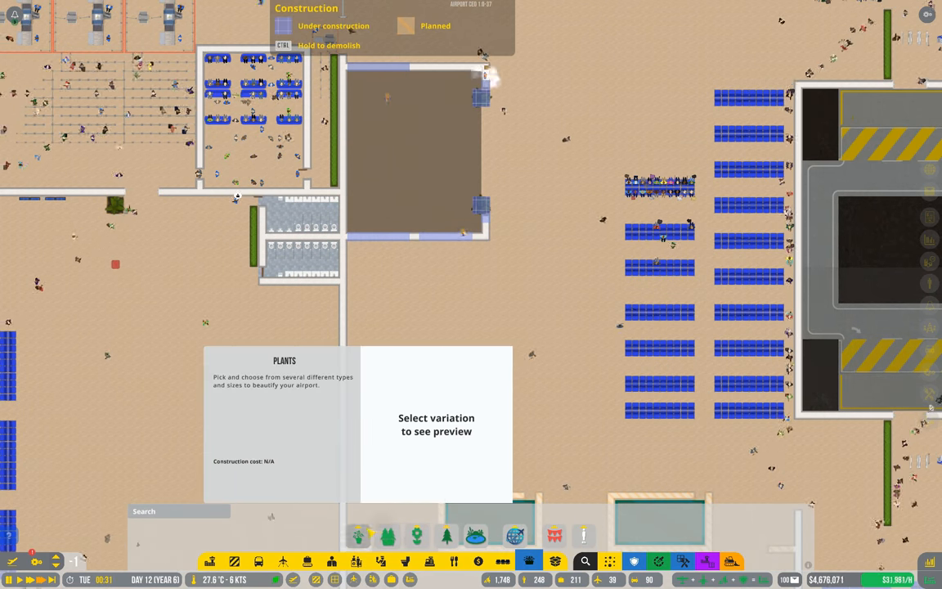
Choose a plant variation from the Plants catalogue to preview in the room
{"action": "left_click", "coordinate": [396, 506]}
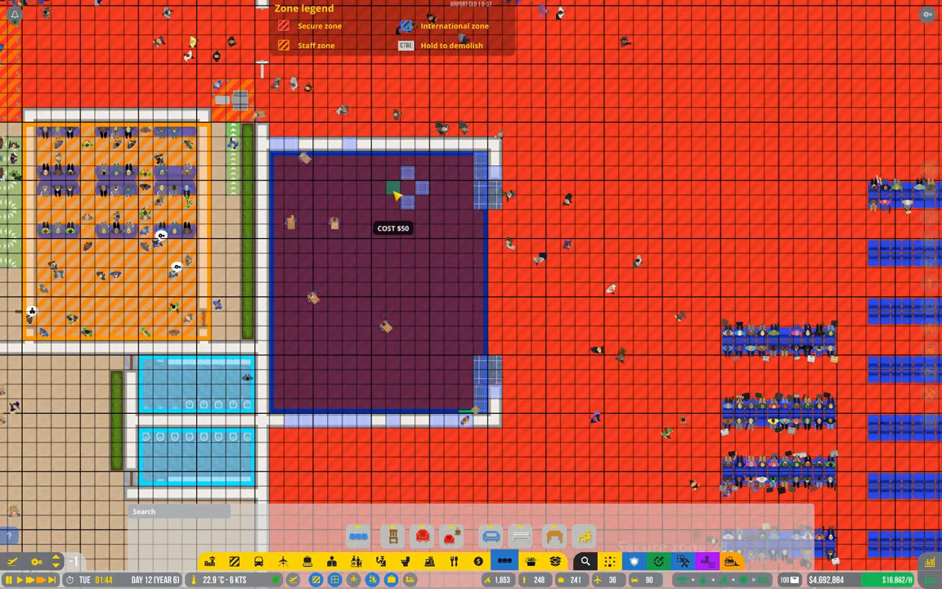
Place a $50 item along the edge of the purple-floored square room
{"action": "left_click", "coordinate": [586, 537]}
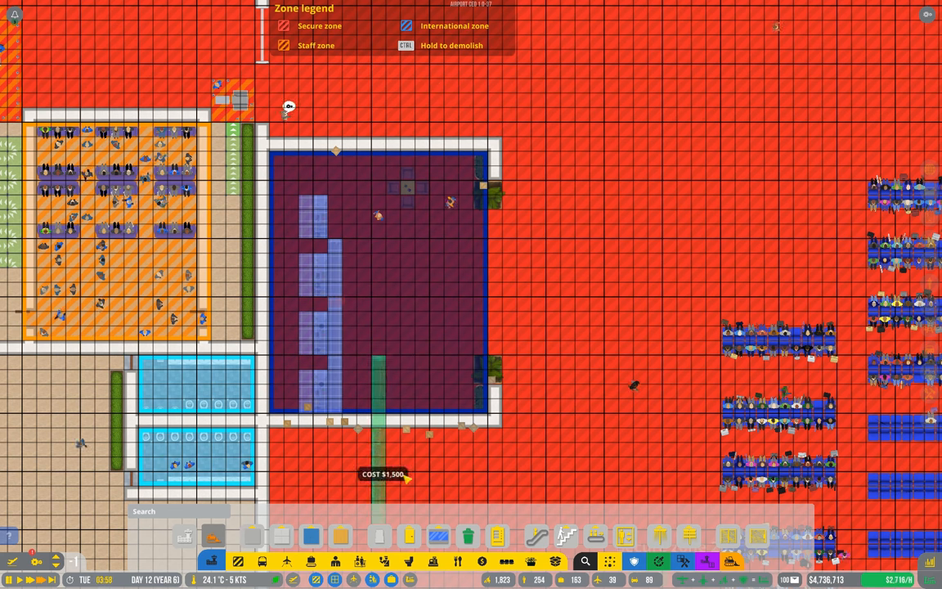
Line the food room with a row of fittings and two food preparation benches
{"action": "left_click", "coordinate": [438, 537]}
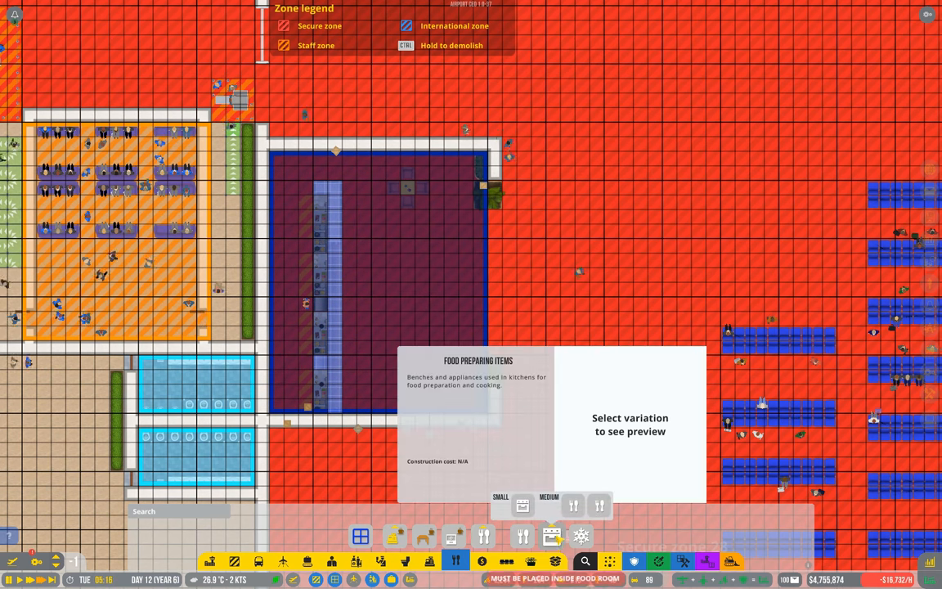
{"action": "left_click", "coordinate": [598, 505]}
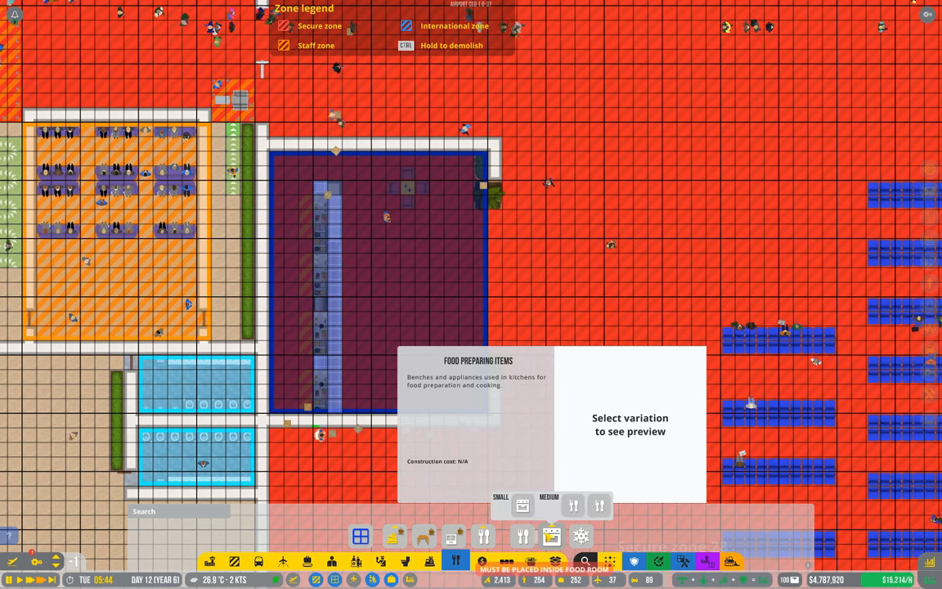
{"action": "left_click", "coordinate": [599, 506]}
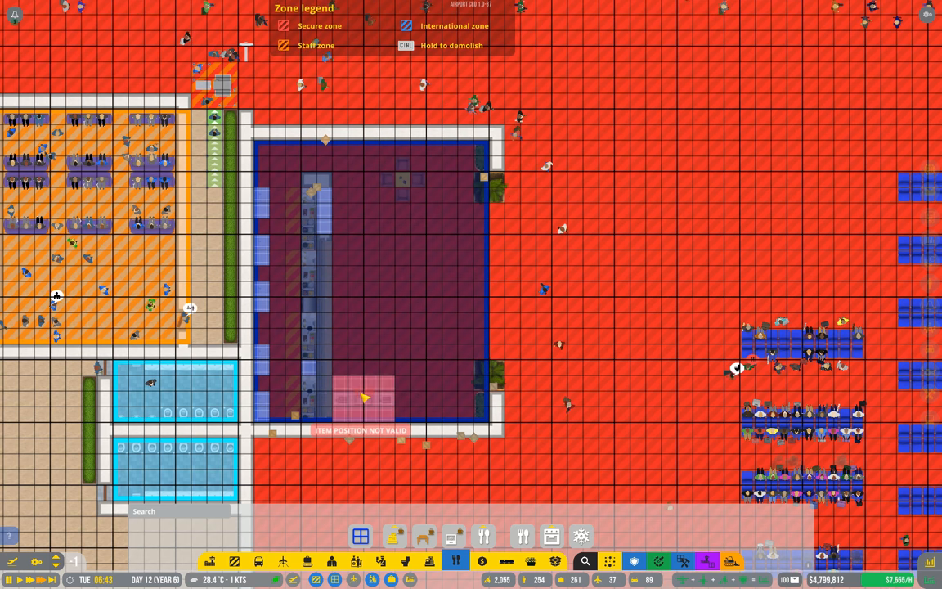
Select the finished food room to show its details and franchise brand list
{"action": "left_click", "coordinate": [423, 536]}
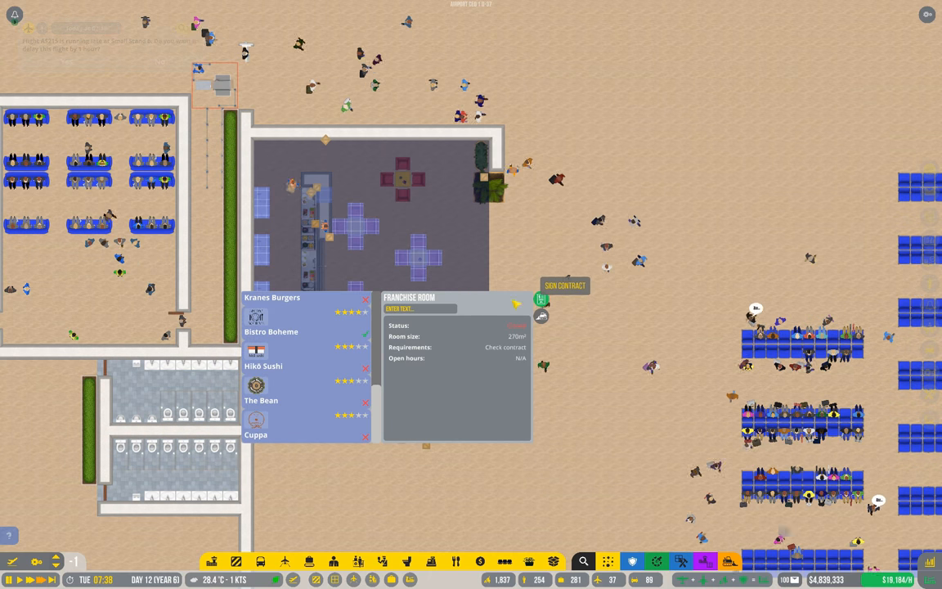
Assign Bistro Boheme to the franchise room and sign its contract
{"action": "left_click", "coordinate": [541, 299]}
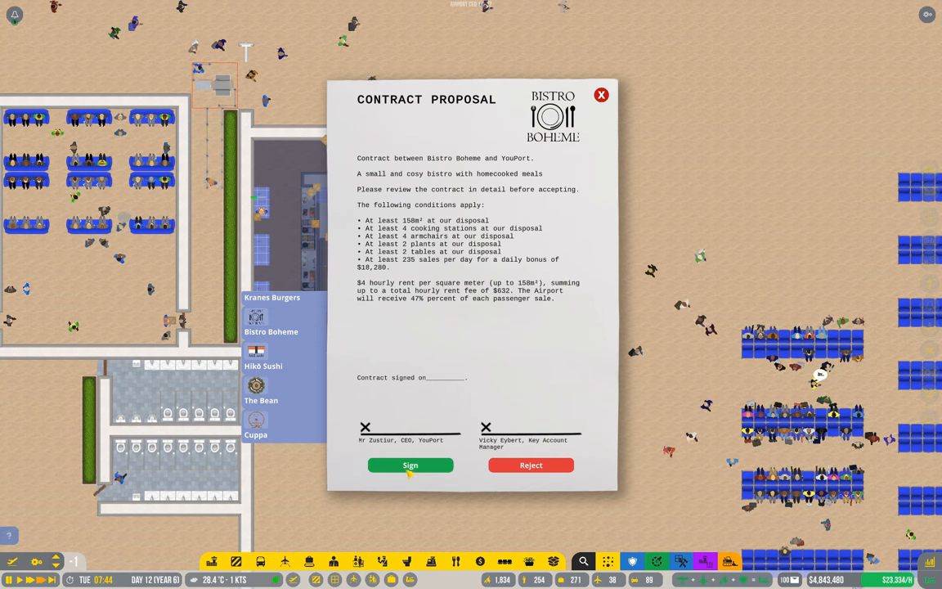
{"action": "left_click", "coordinate": [409, 464]}
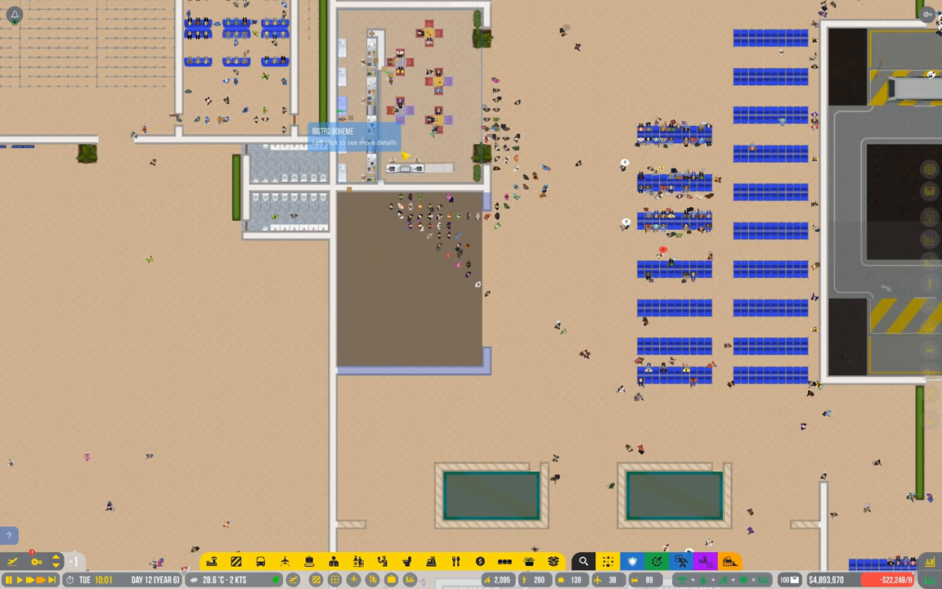
{"action": "left_click", "coordinate": [352, 134]}
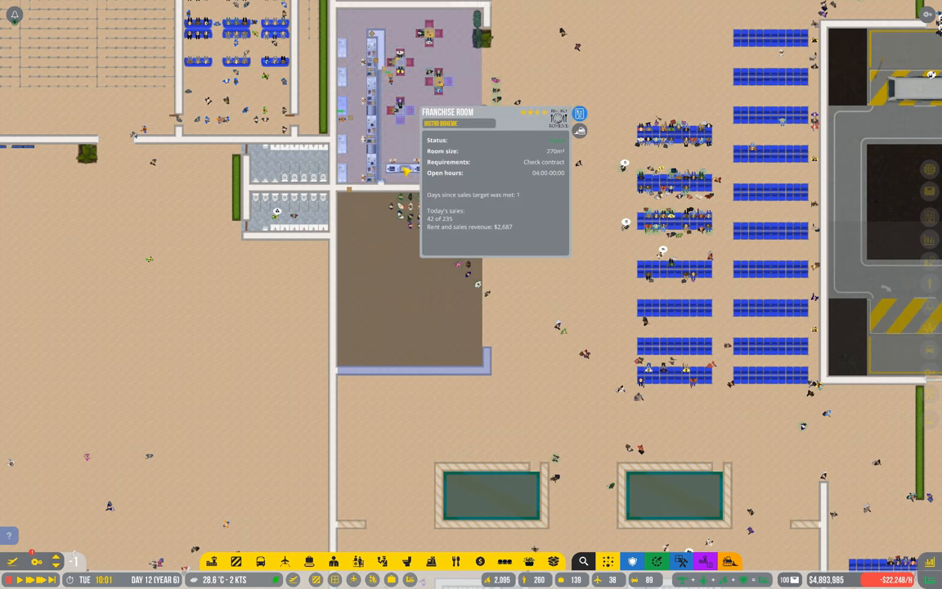
{"action": "mouse_move", "coordinate": [581, 115]}
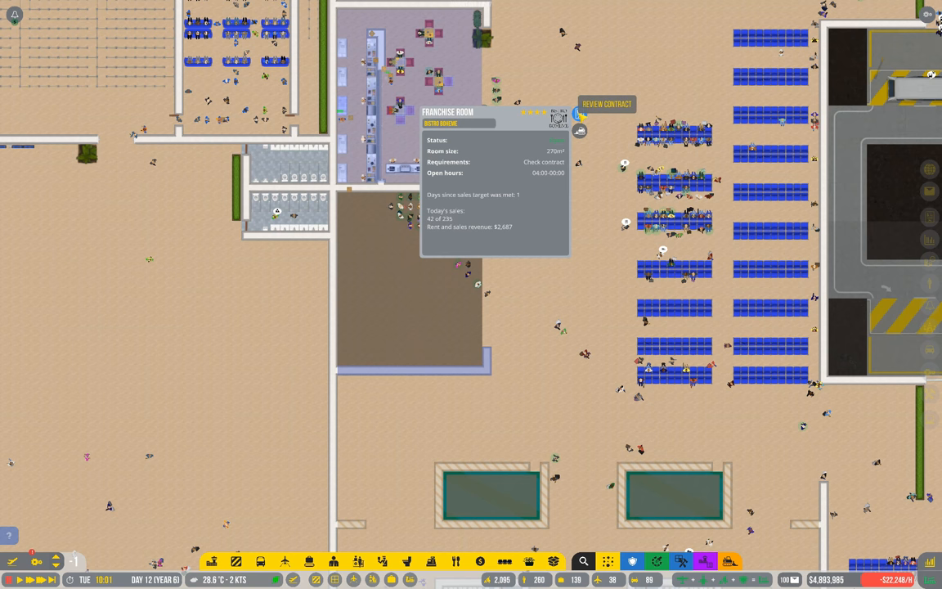
{"action": "left_click", "coordinate": [606, 105]}
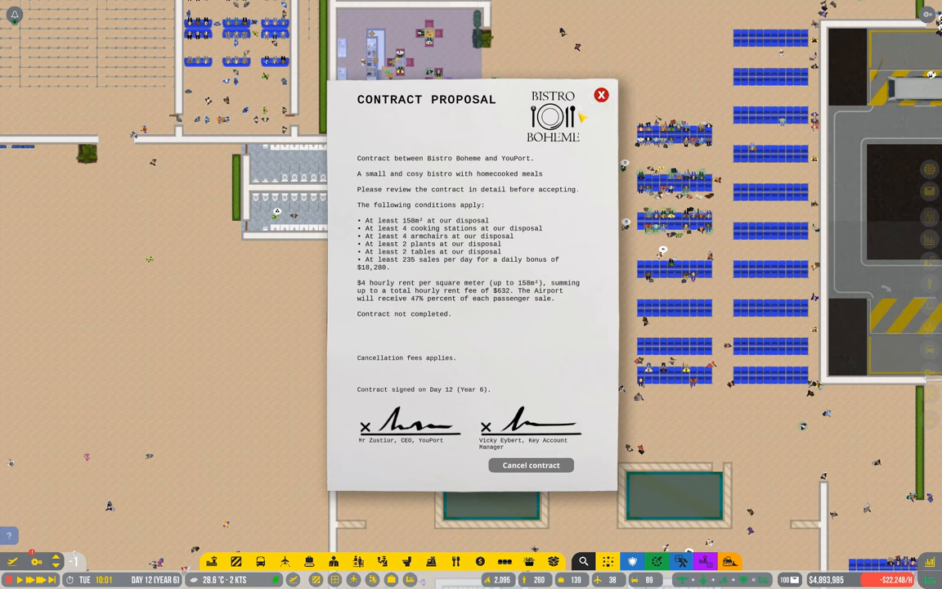
{"action": "left_click", "coordinate": [602, 95]}
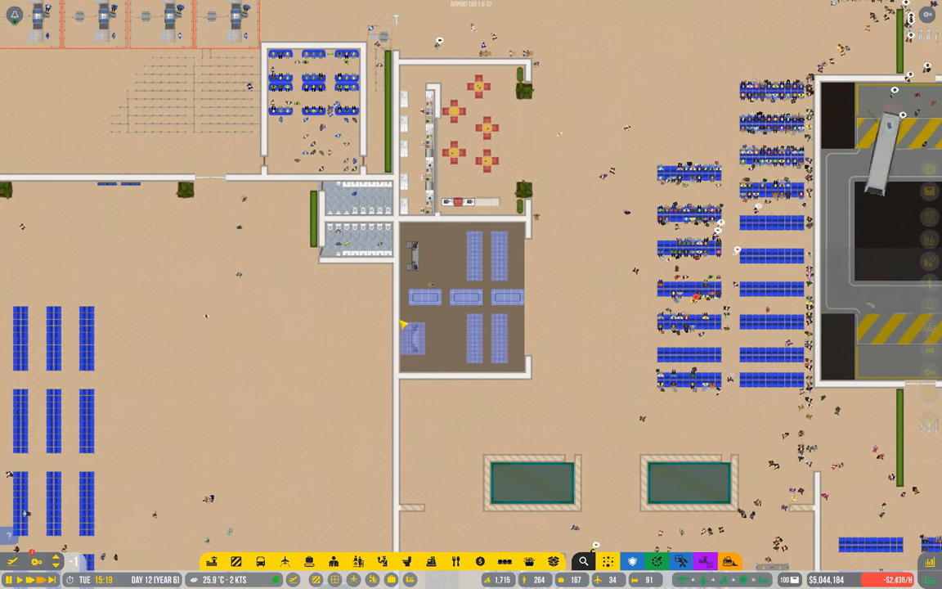
Scroll the view while furnishing the room below the franchise kitchen with seating tables
{"action": "scroll", "scroll_direction": "down", "scroll_amount": 3}
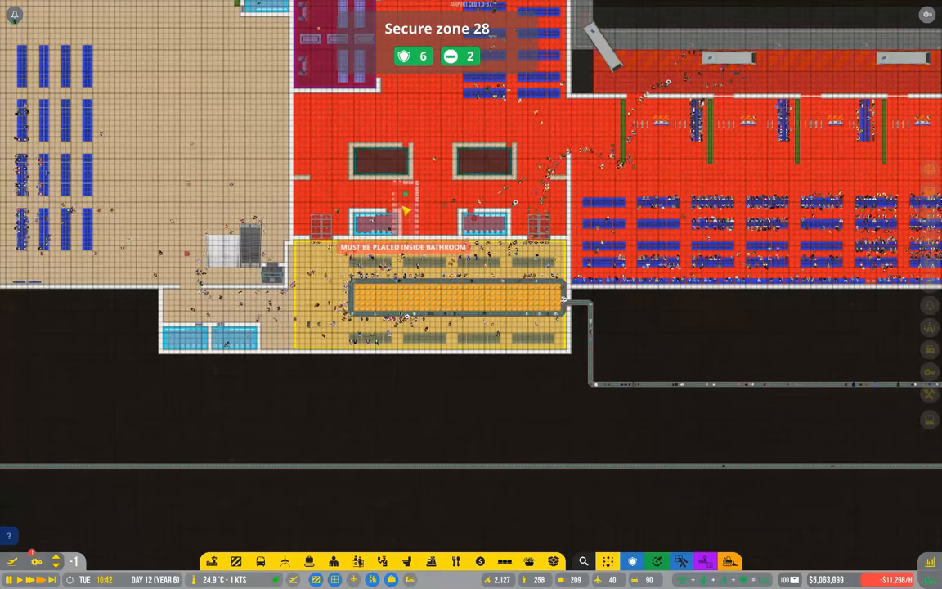
{"action": "mouse_move", "coordinate": [383, 167]}
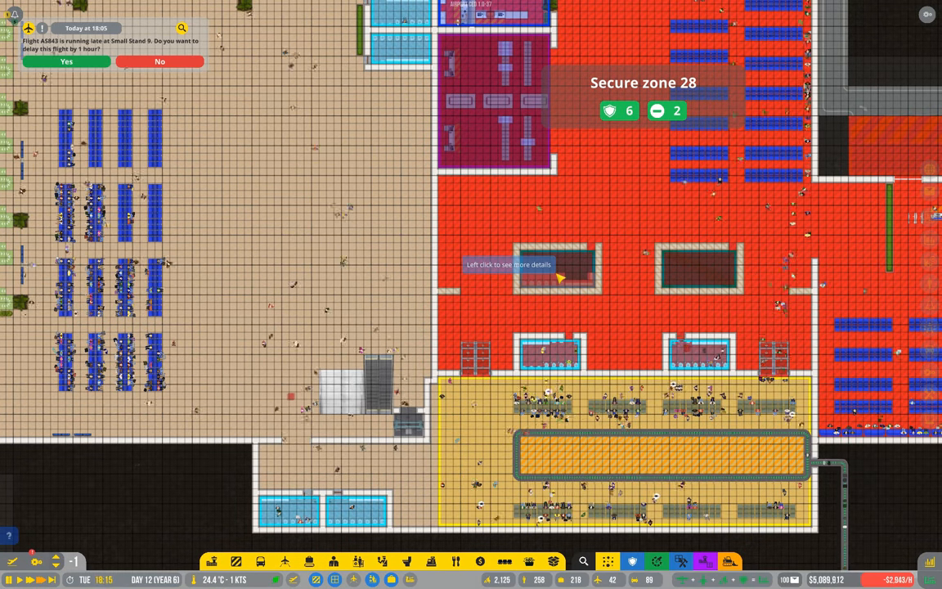
Clear the large terminal floor area beside the hangars with the demolish tool
{"action": "left_click", "coordinate": [556, 275]}
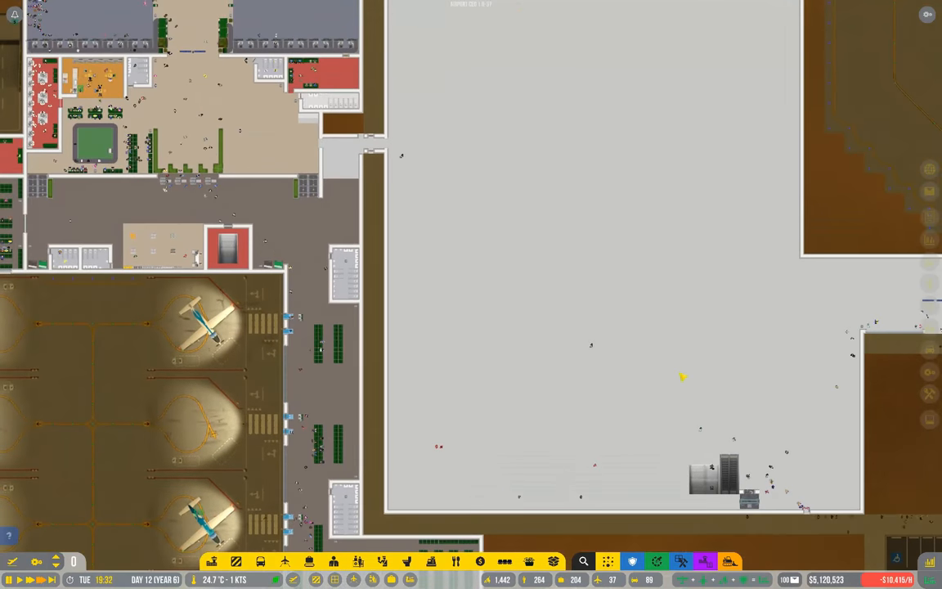
{"action": "mouse_move", "coordinate": [705, 561]}
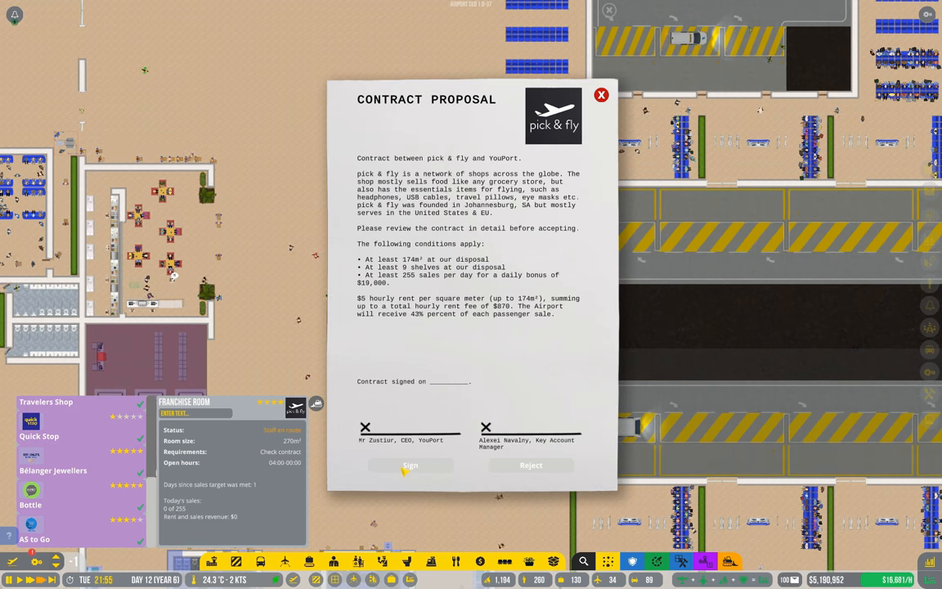
Sign the pick & fly contract proposal for the franchise room
{"action": "left_click", "coordinate": [409, 465]}
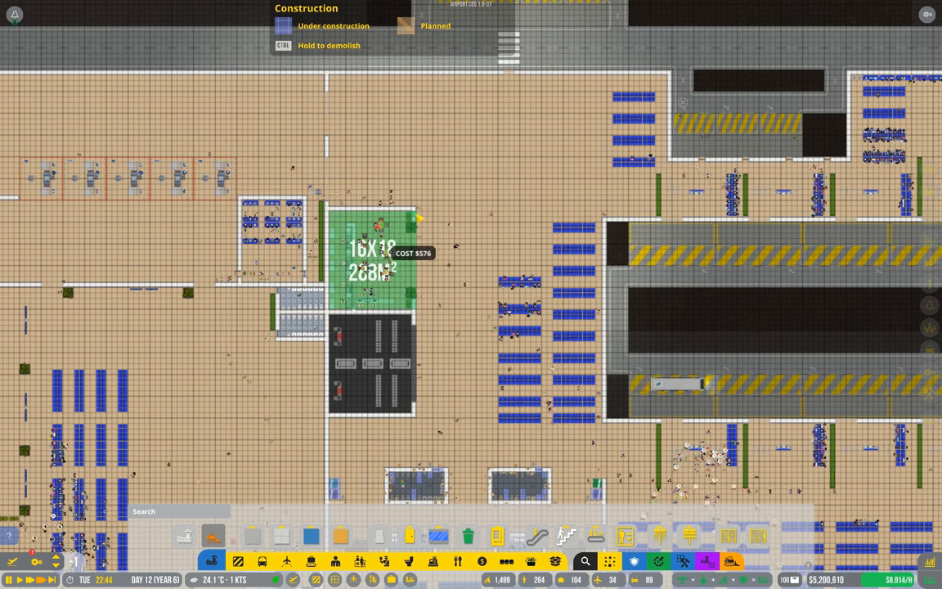
Lay out a 16x18 then a 12x15 room outline beside the dining tables
{"action": "left_click", "coordinate": [373, 258]}
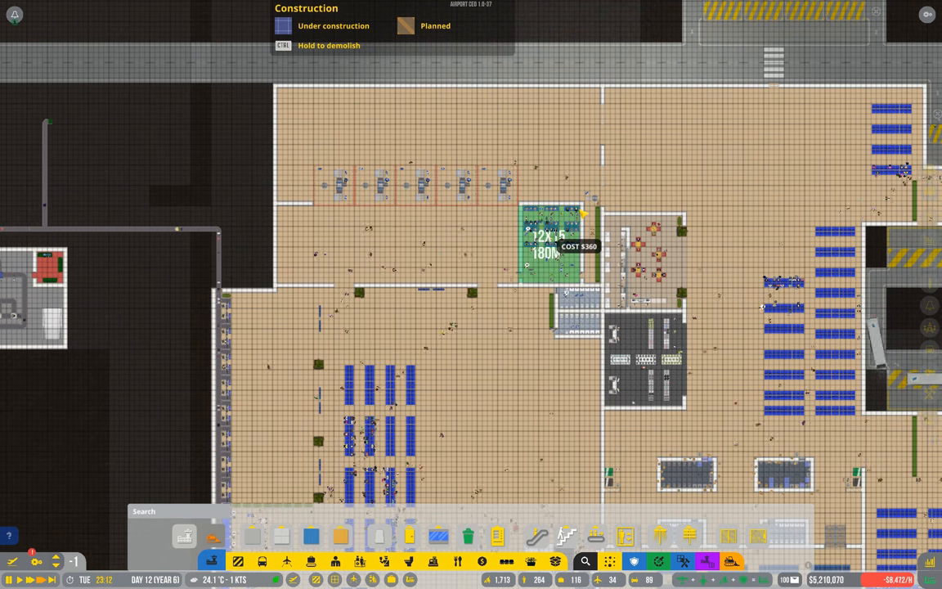
{"action": "left_click", "coordinate": [553, 245]}
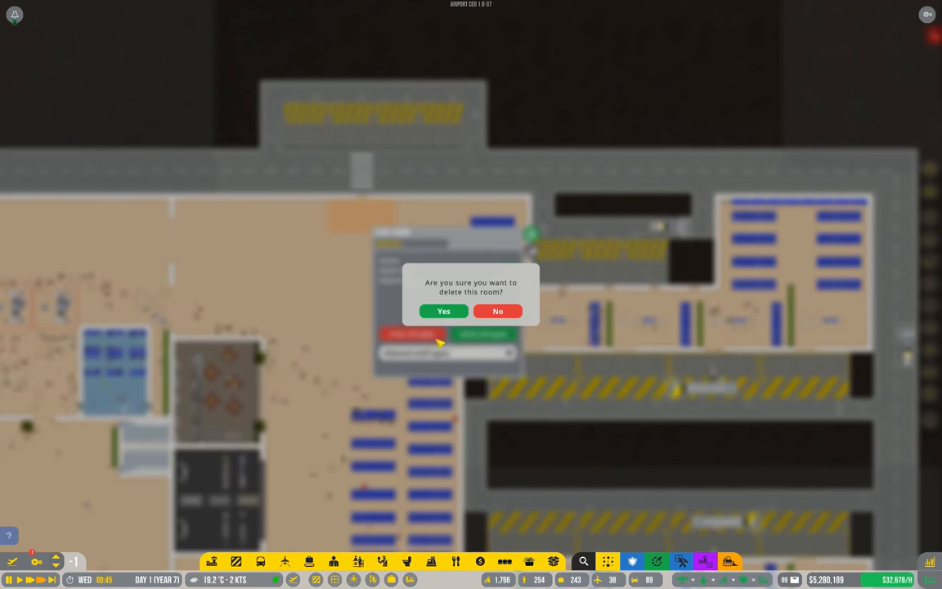
{"action": "left_click", "coordinate": [444, 311]}
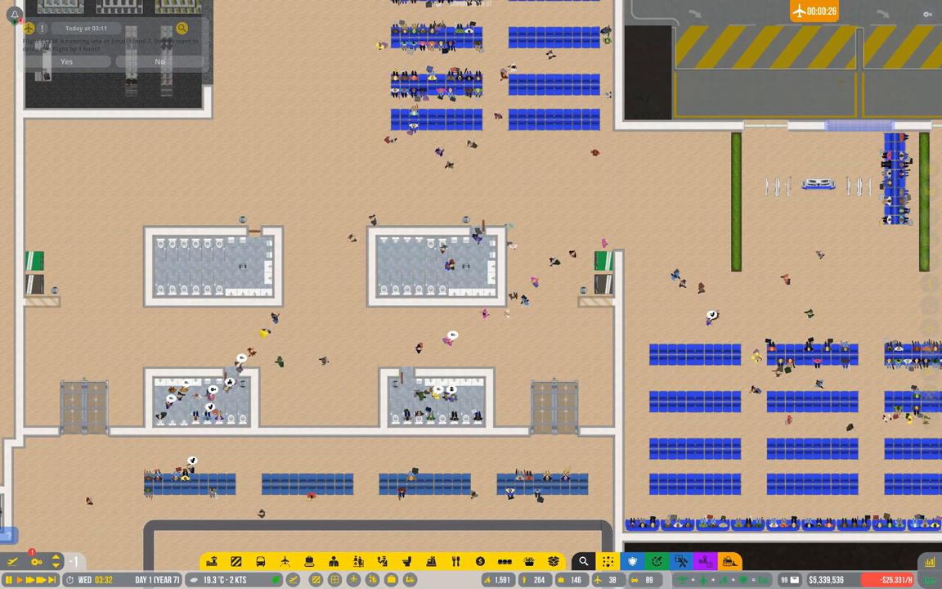
Plan a $385 build beside the four small bathrooms by the seating area
{"action": "left_click", "coordinate": [455, 401]}
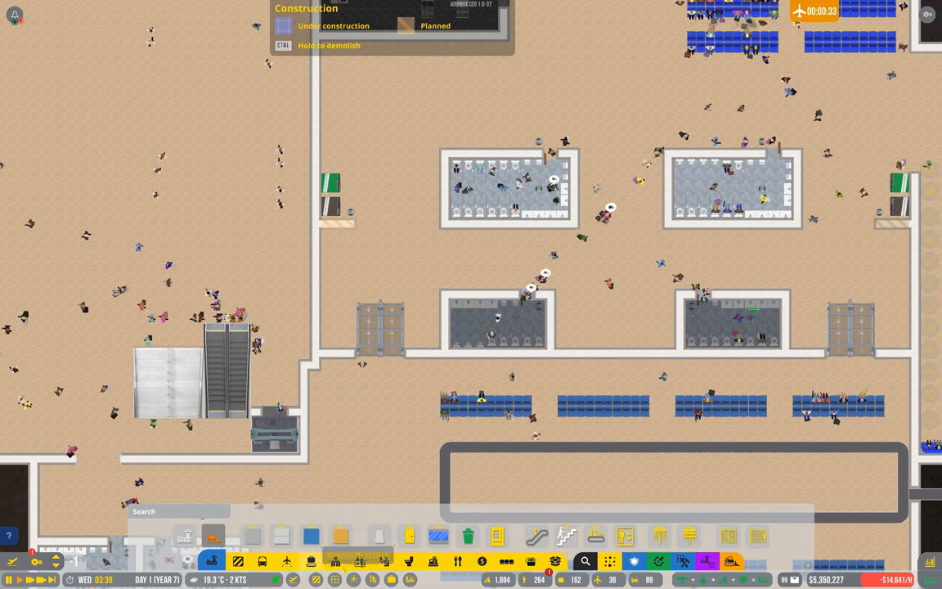
{"action": "left_click", "coordinate": [311, 537]}
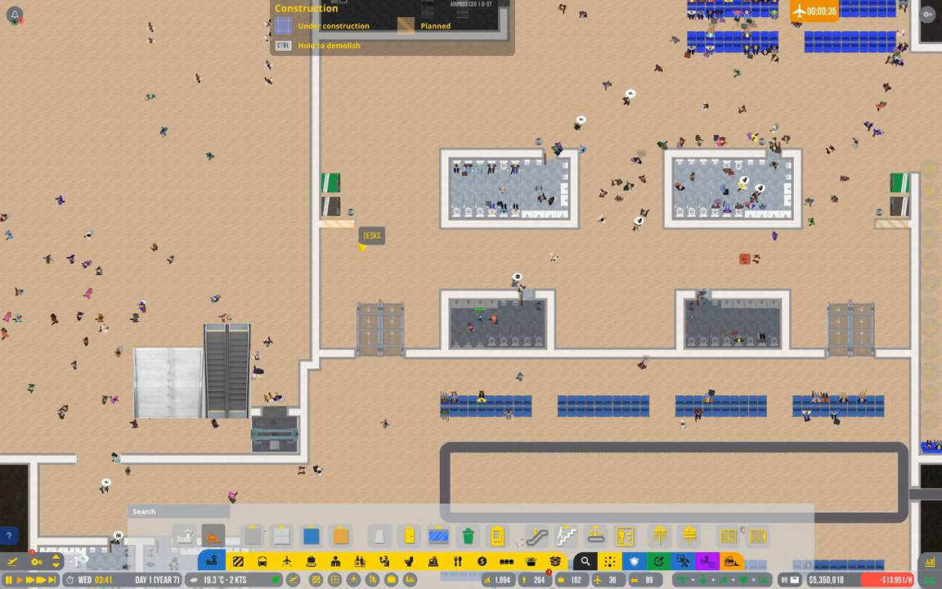
Show the Zones overlay and erase the secure zone from the upper hall around the bathrooms
{"action": "left_click", "coordinate": [236, 561]}
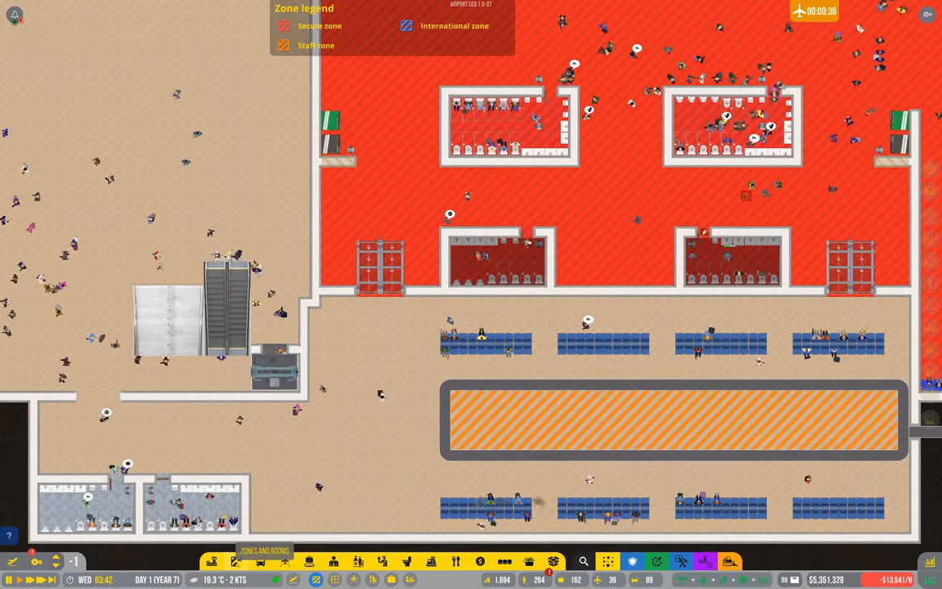
{"action": "left_click", "coordinate": [263, 560]}
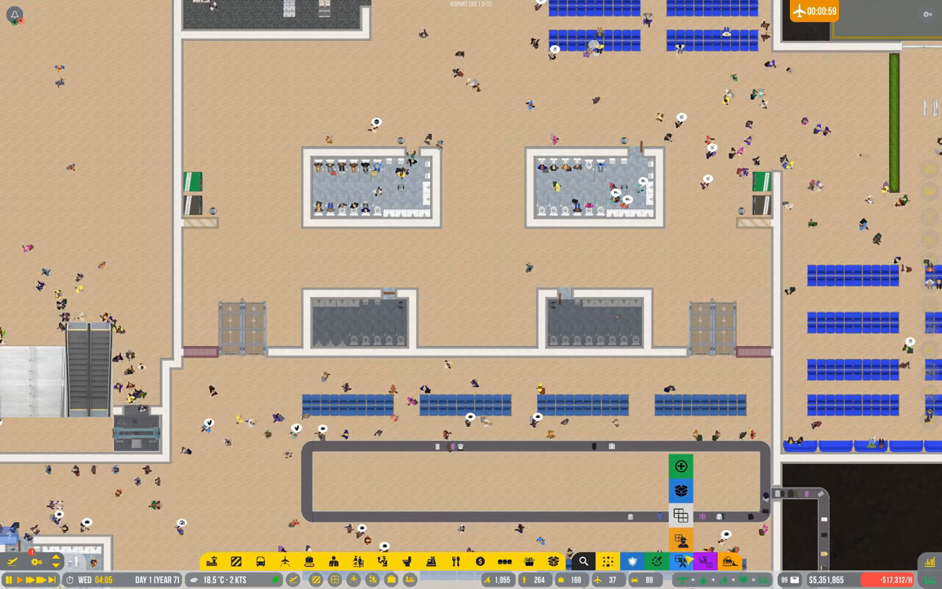
{"action": "mouse_move", "coordinate": [680, 467]}
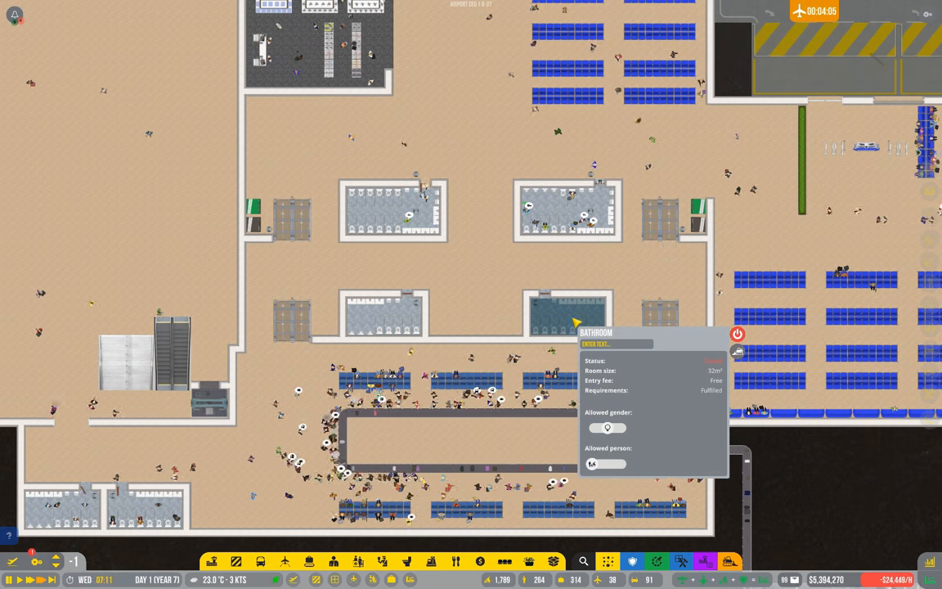
Inspect an upper bathroom's details before replanning its walls and the side gates
{"action": "left_click", "coordinate": [737, 334]}
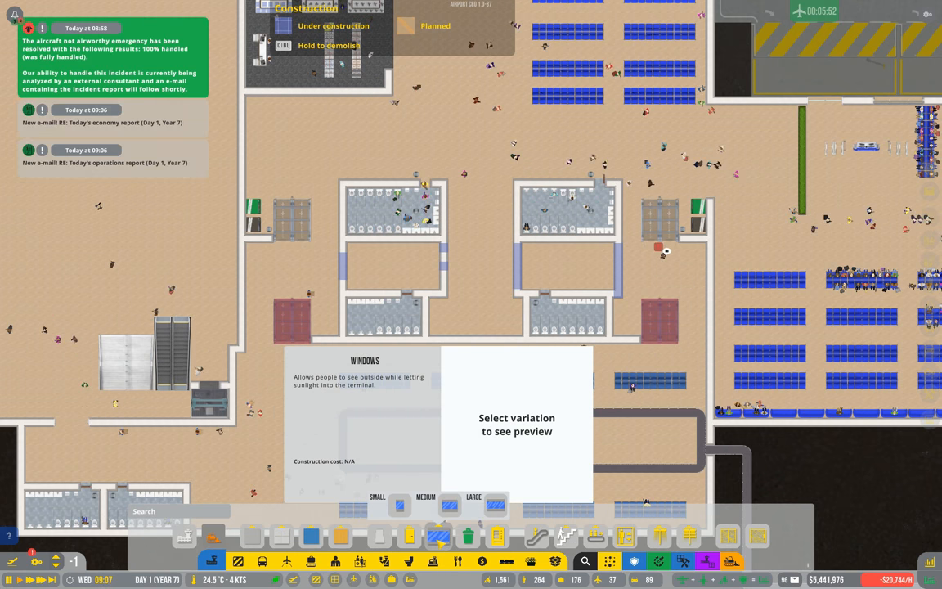
Clear the left upper bathroom block's middle to bare floor and inspect the right block
{"action": "left_click", "coordinate": [406, 537]}
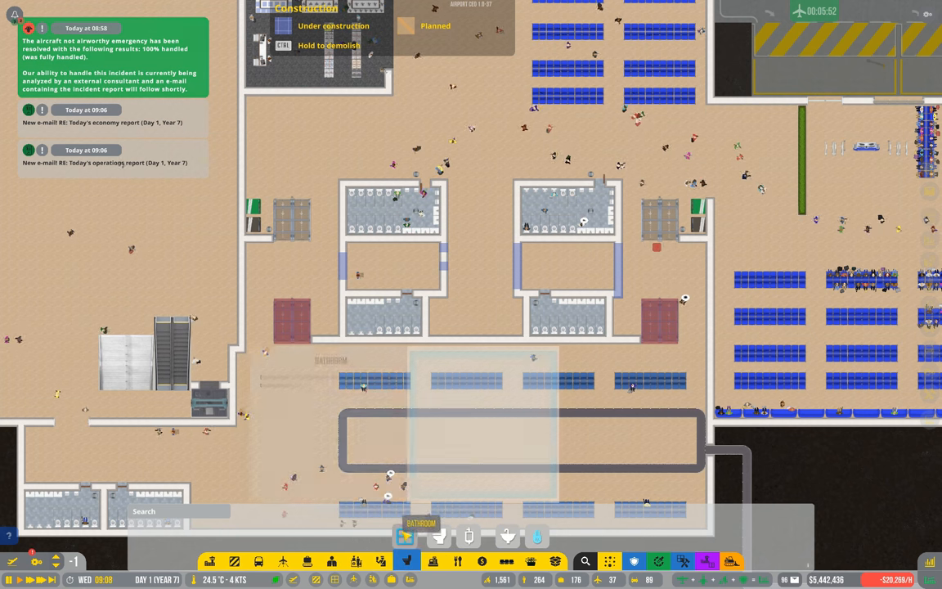
{"action": "left_click", "coordinate": [405, 537]}
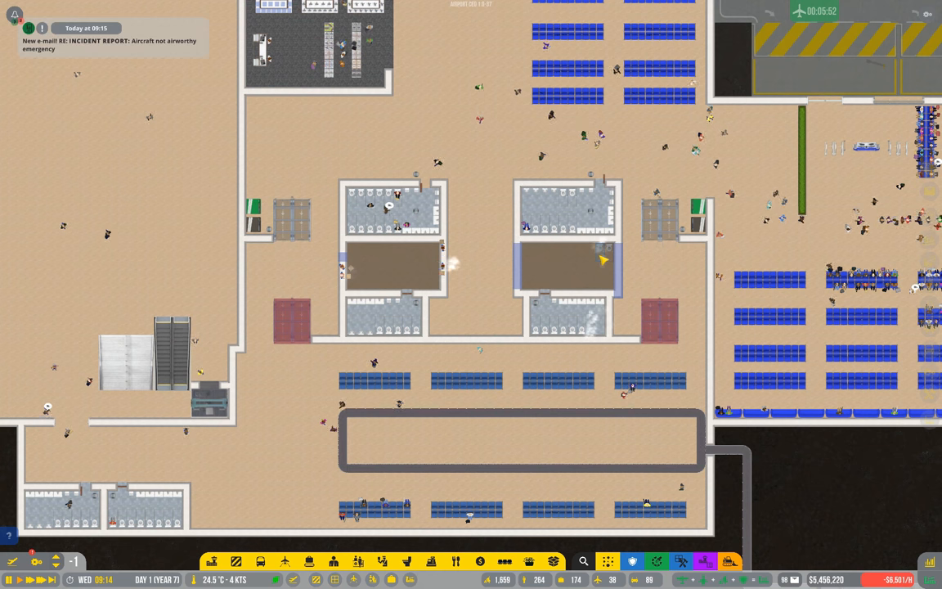
{"action": "left_click", "coordinate": [563, 259]}
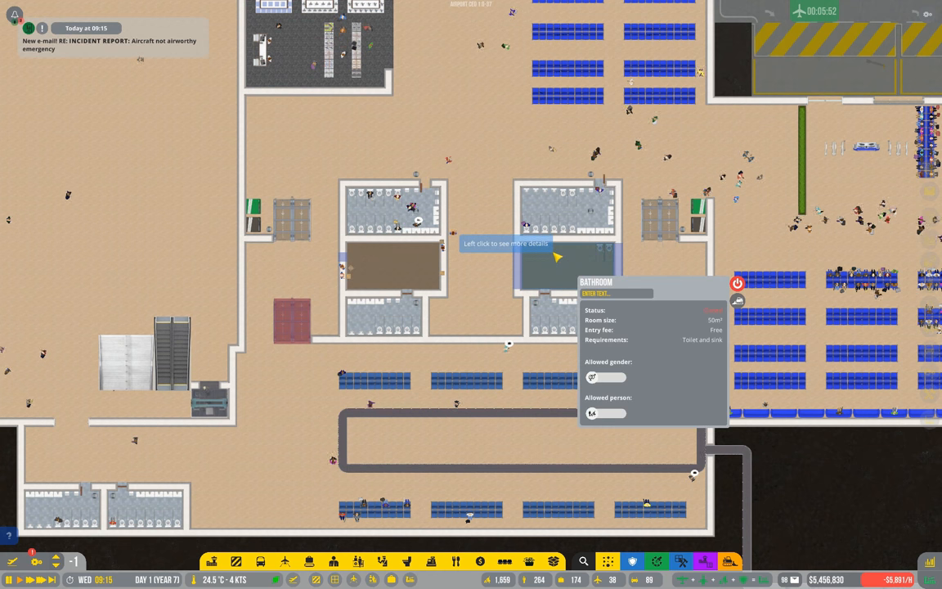